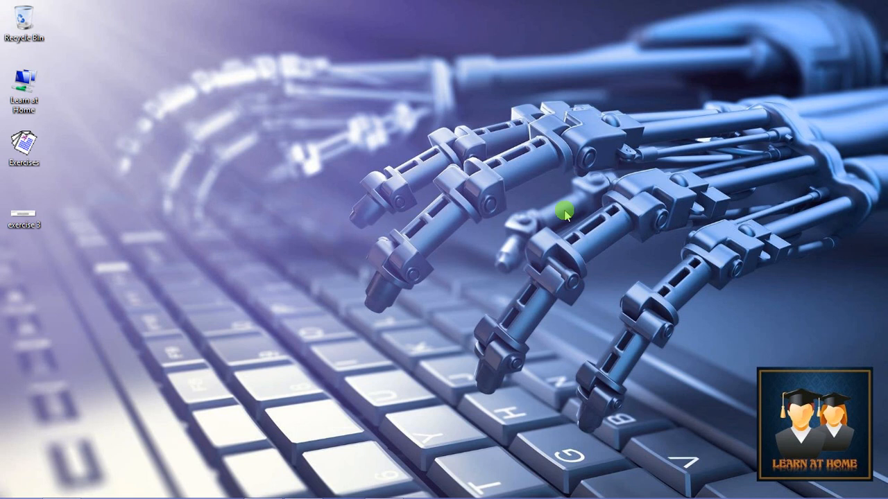
Select the exercise 3 file on the desktop
left_click(24, 215)
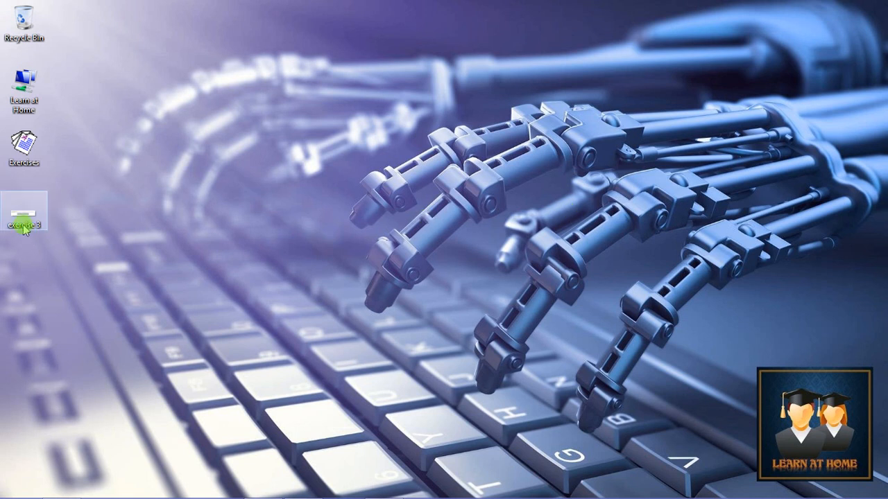
View the exercise 3 traffic light timing diagram in Windows Photo Viewer
double_click(25, 208)
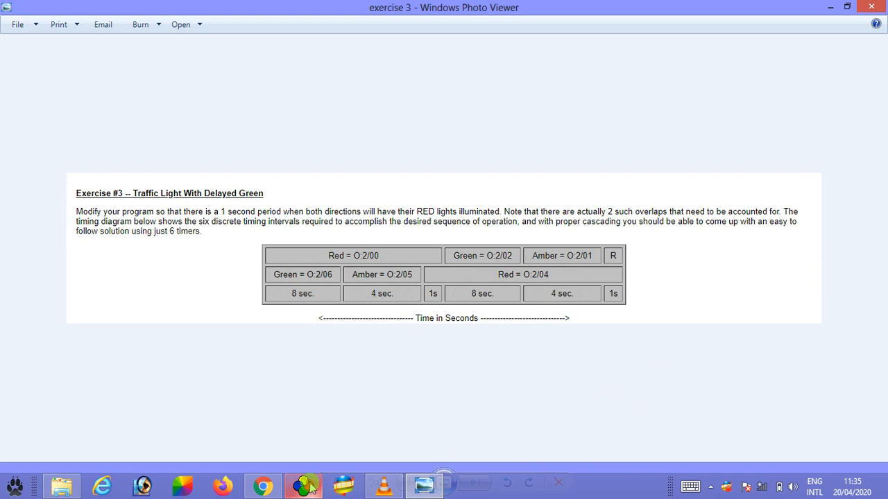
Return to LogixPro and review the LAD 2 timer-based traffic light ladder program
left_click(303, 485)
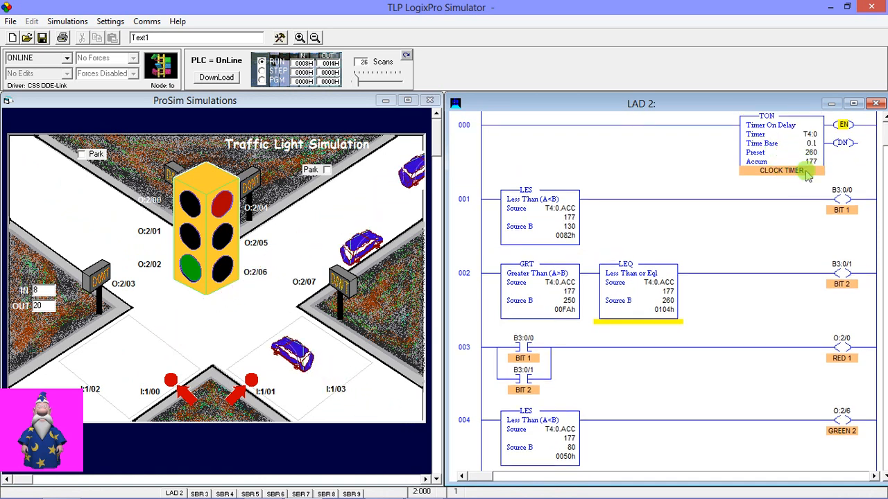
scroll("down", 3)
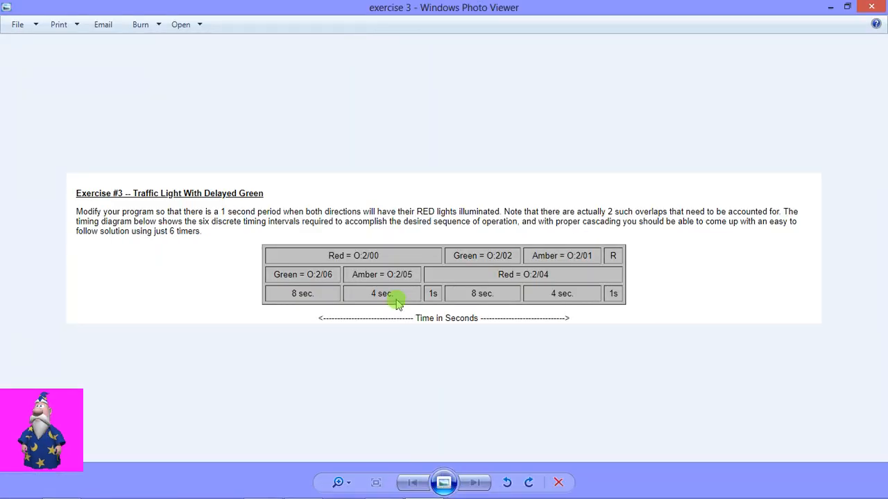
mouse_move(326, 299)
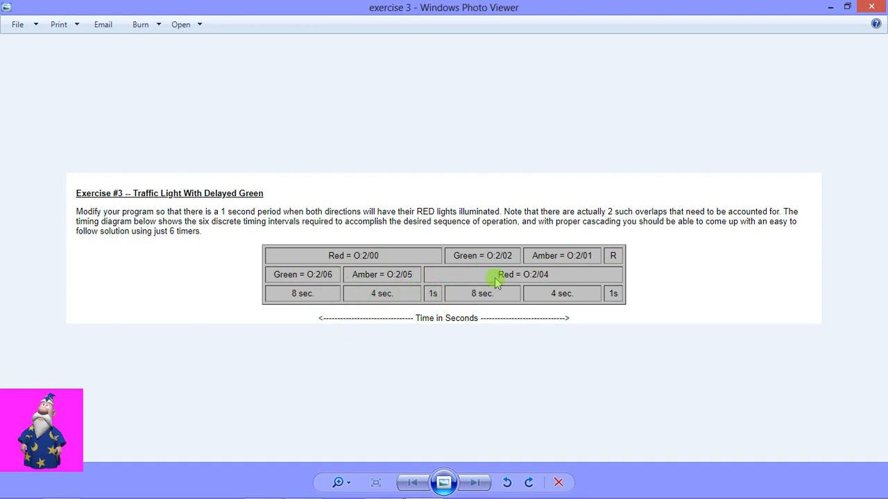
mouse_move(548, 298)
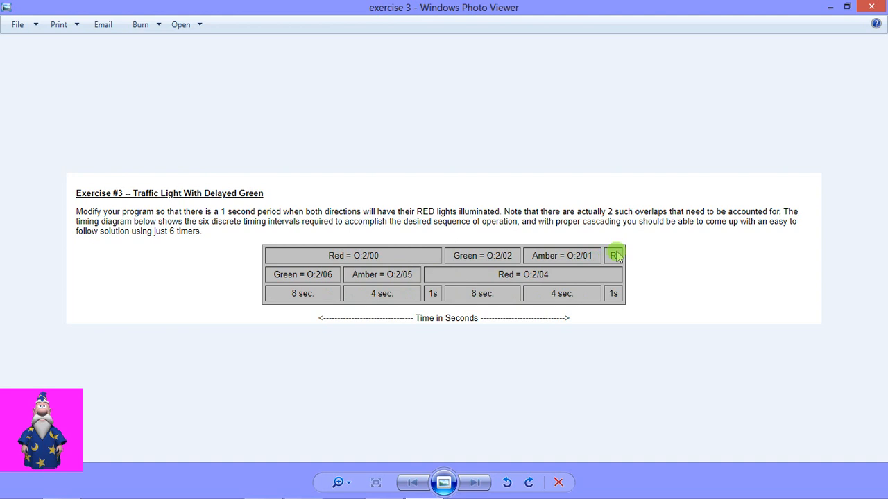
mouse_move(602, 288)
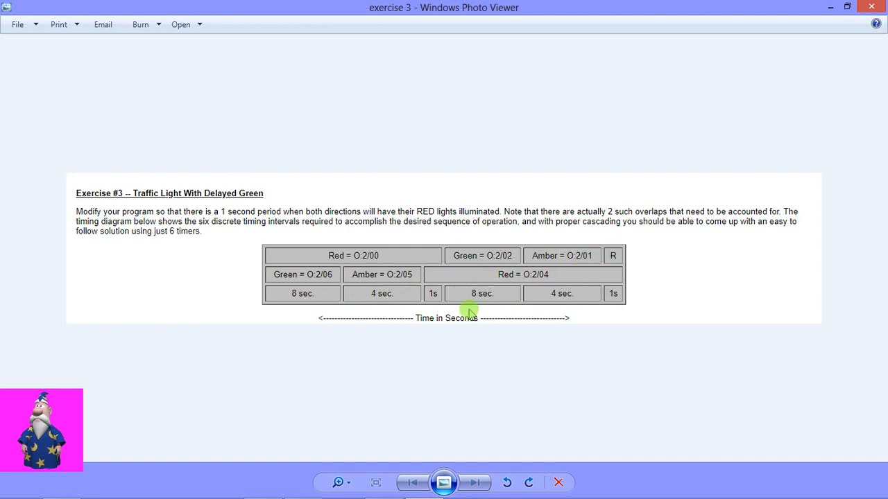
mouse_move(357, 273)
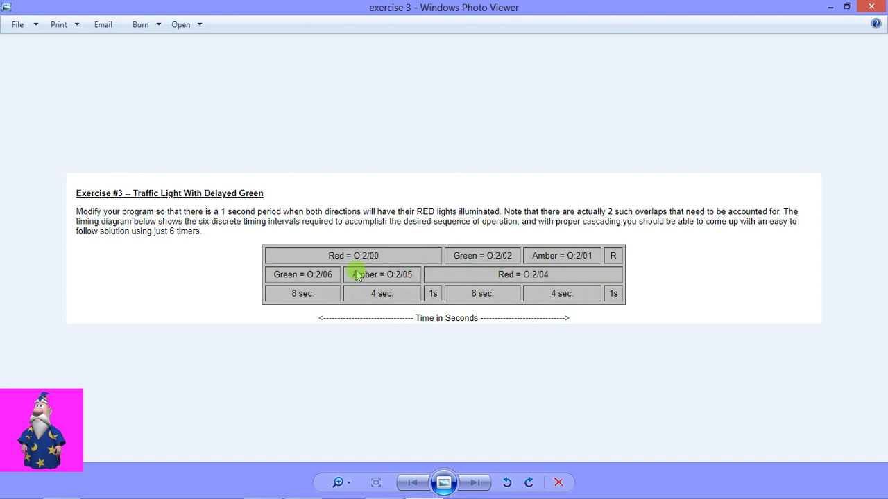
mouse_move(297, 297)
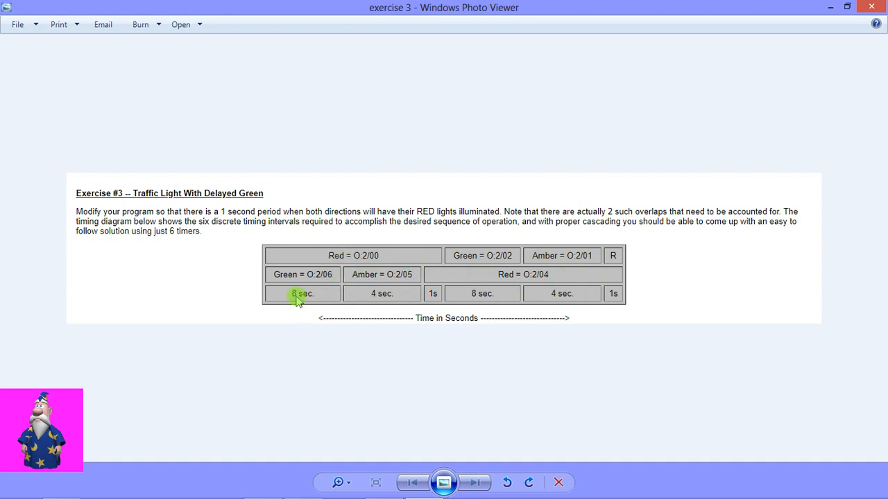
mouse_move(435, 293)
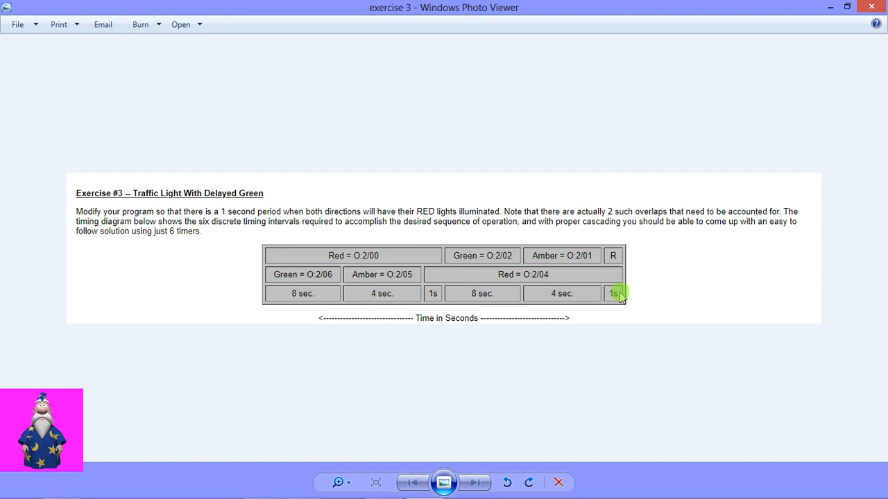
mouse_move(394, 259)
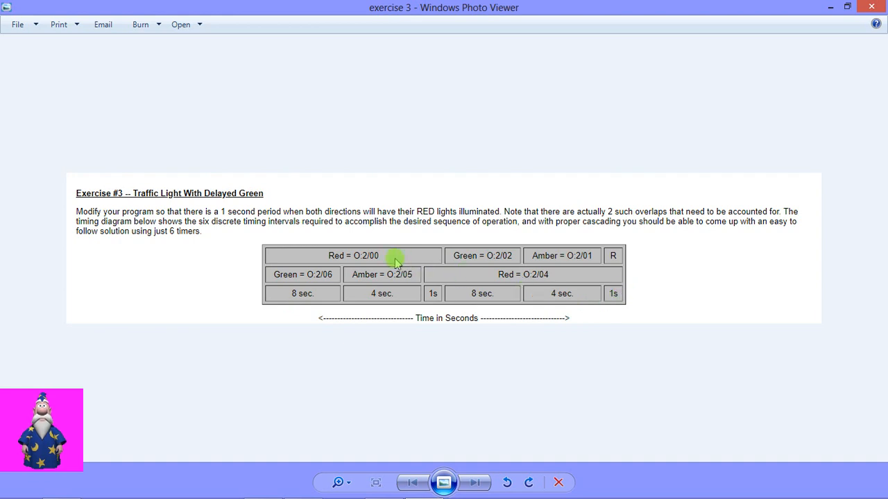
mouse_move(286, 300)
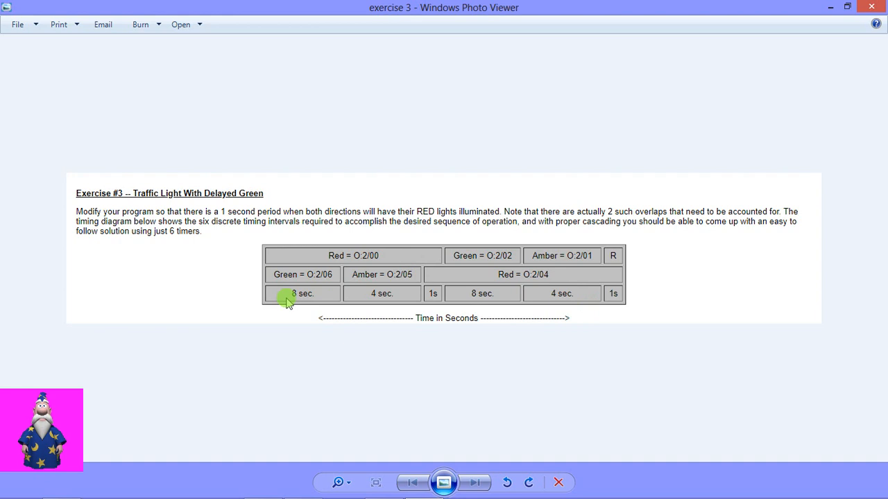
mouse_move(507, 370)
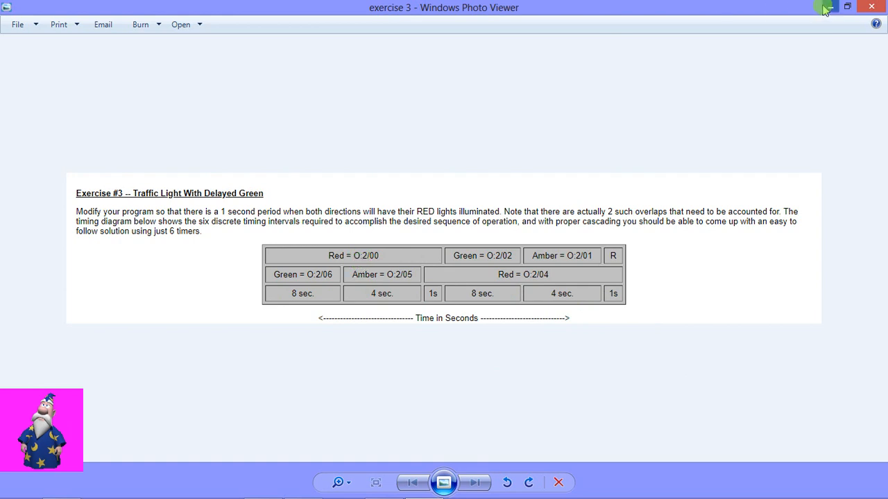
left_click(824, 6)
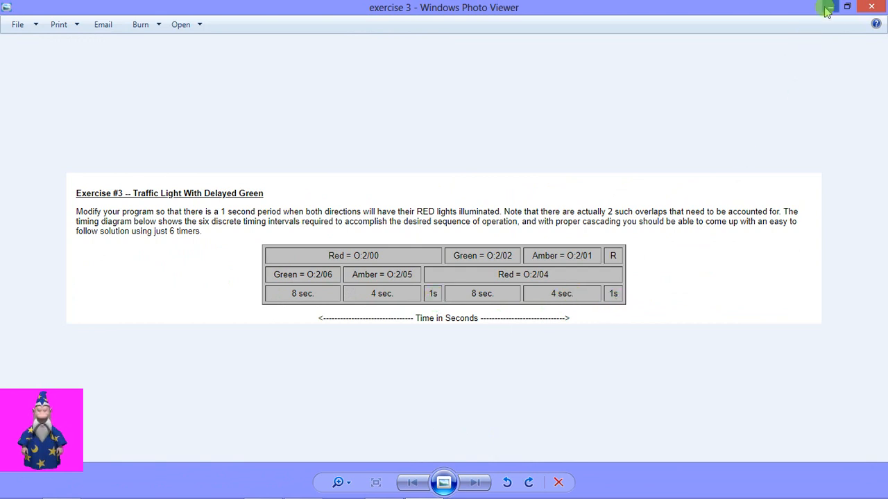
left_click(828, 7)
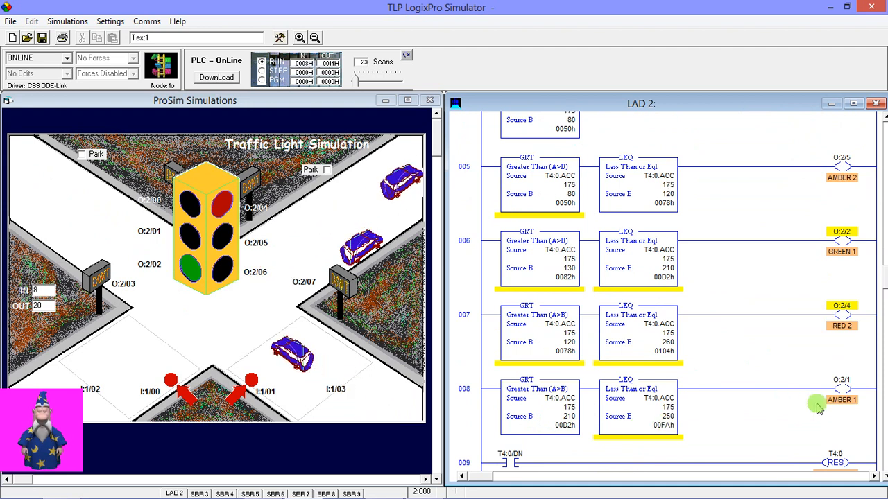
mouse_move(274, 284)
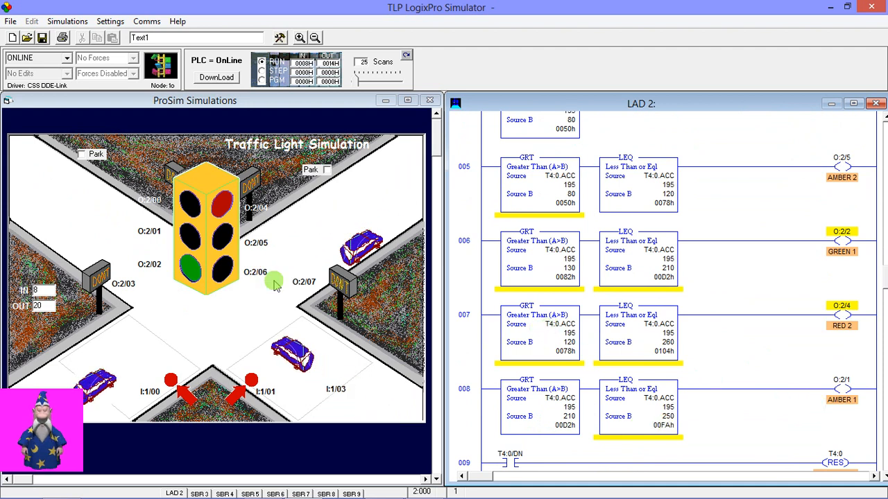